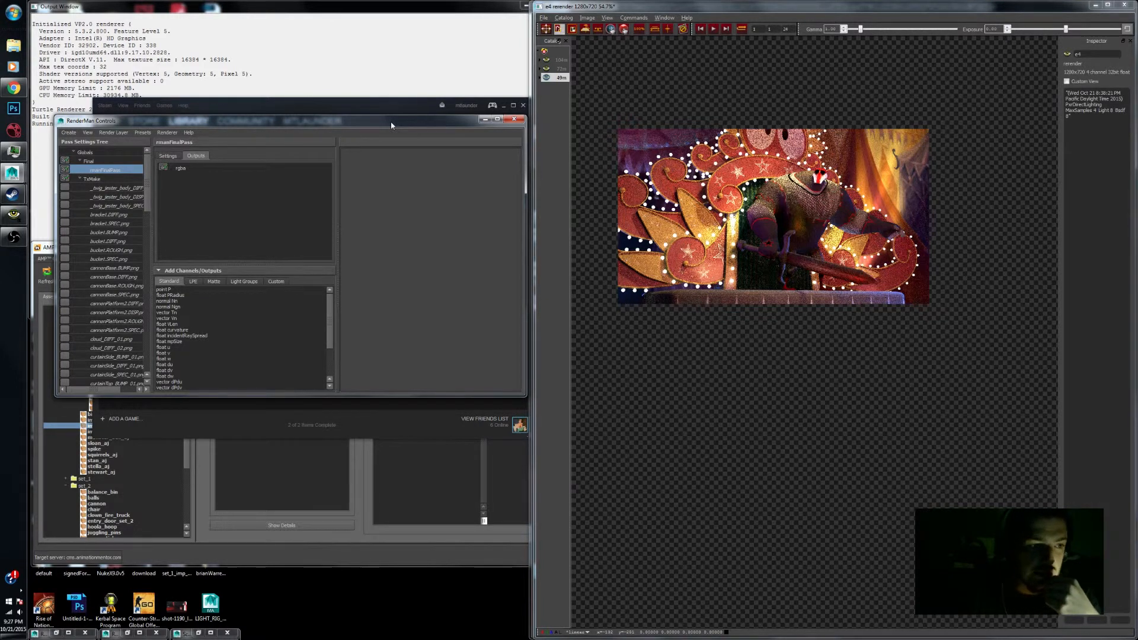
mouse_move(457, 130)
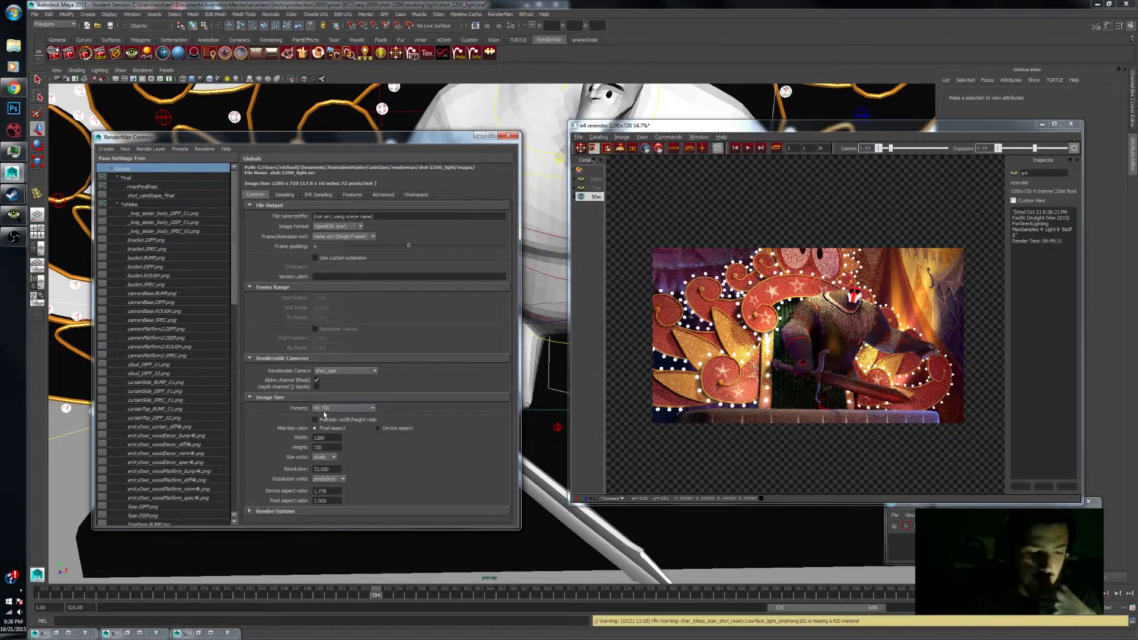
- Choose a new frame-extension naming pattern for the OpenEXR output in Globals > Common
left_click(373, 371)
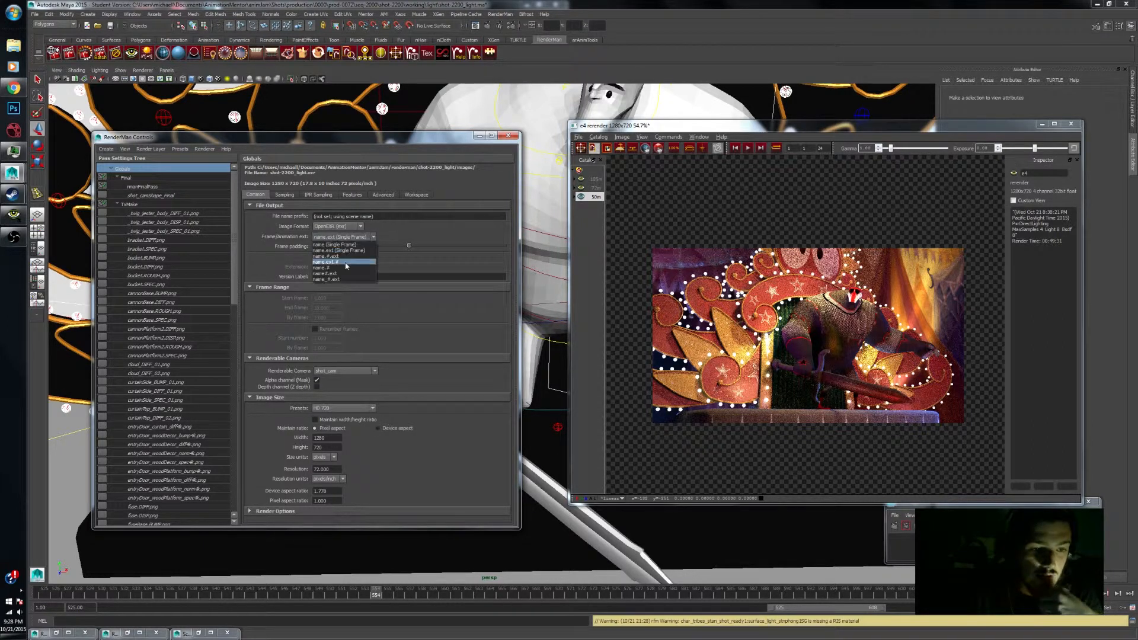
left_click(328, 262)
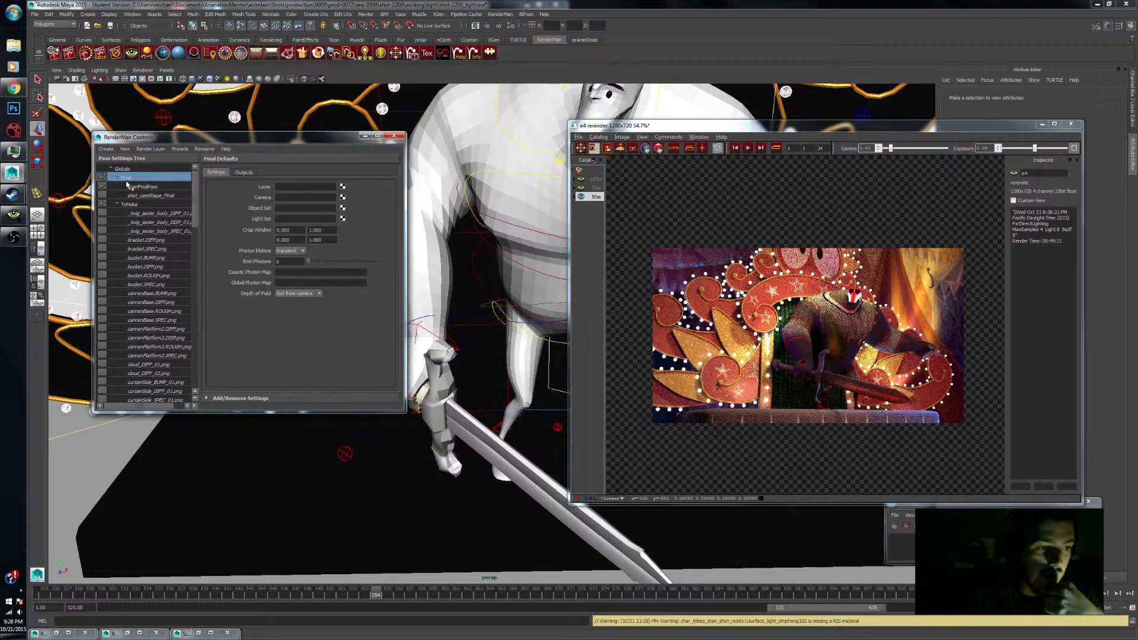
- Recreate the Final pass from Default Settings and show shot_camShape_Final's inherited settings
right_click(130, 186)
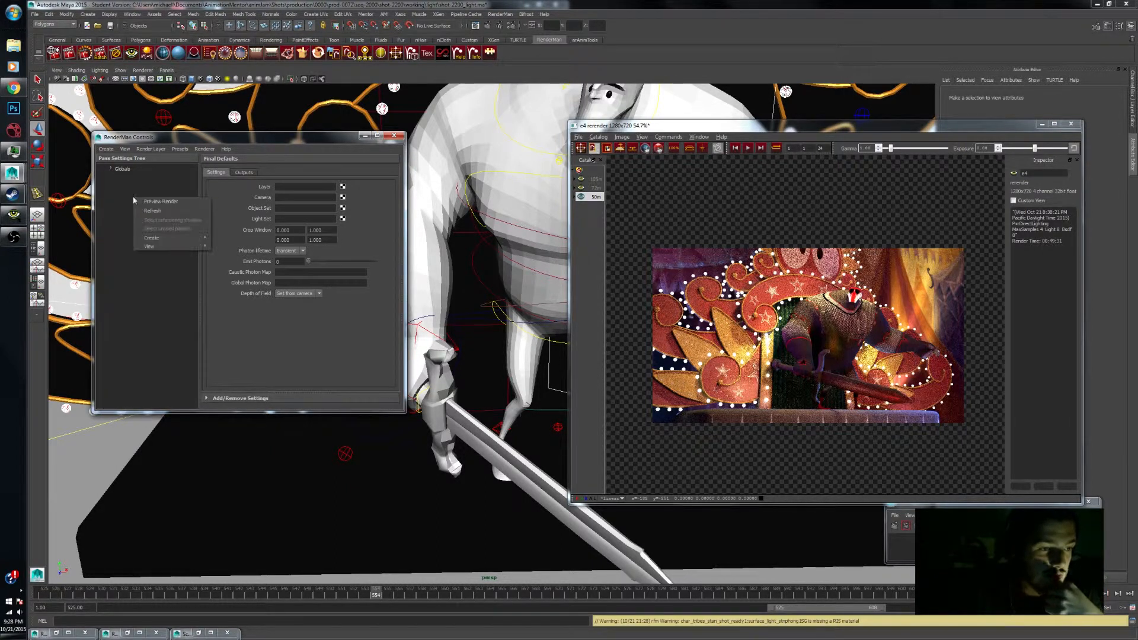
left_click(150, 246)
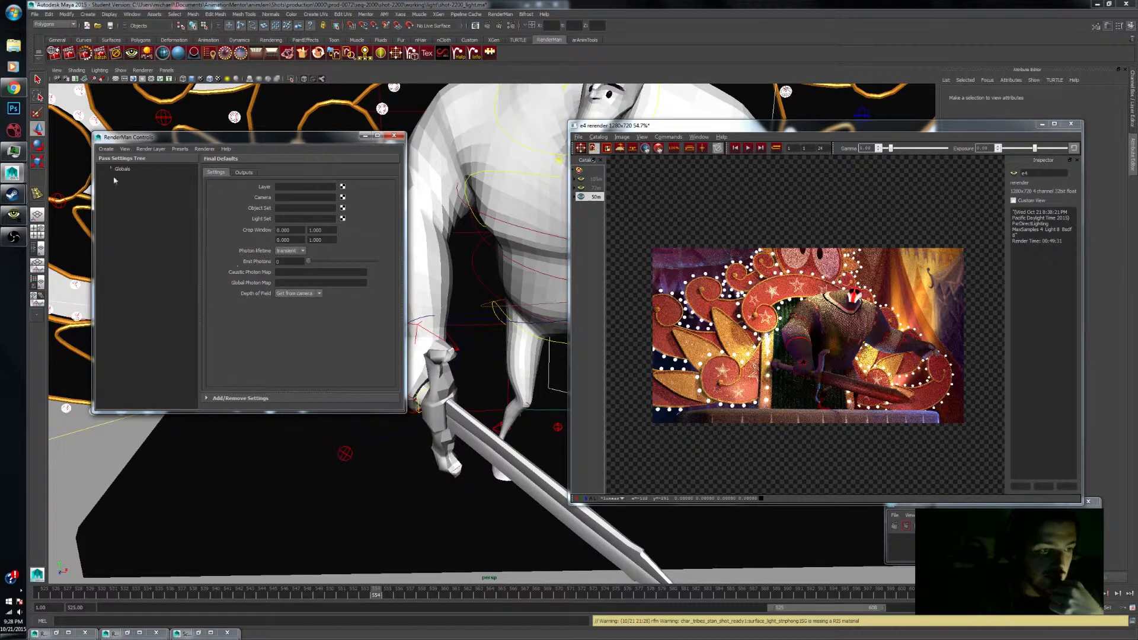
left_click(113, 169)
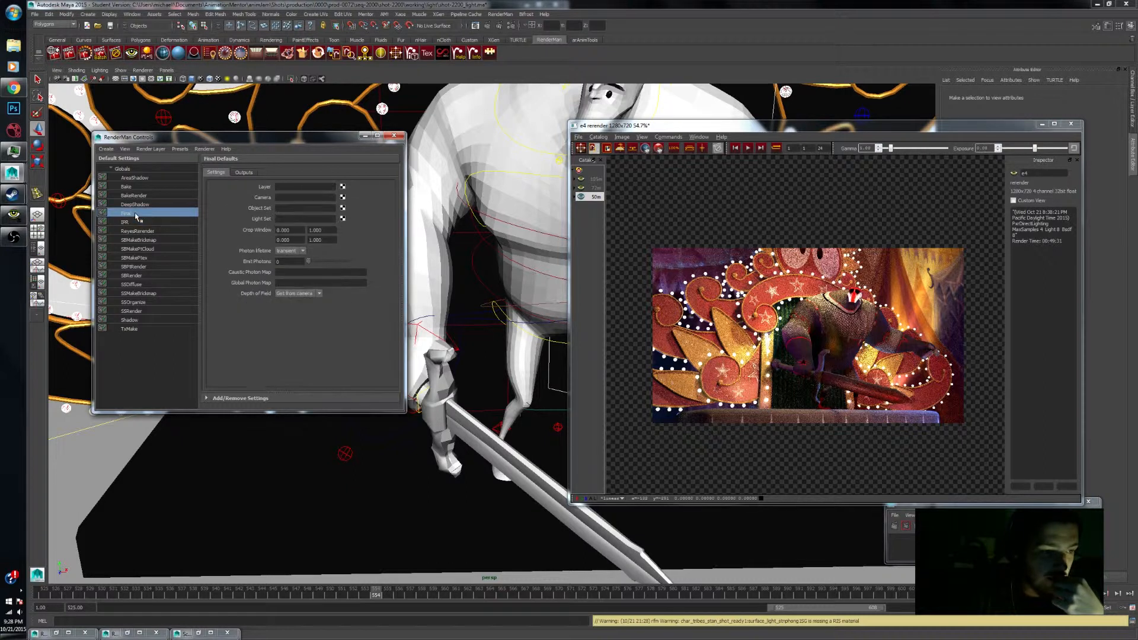
left_click(244, 172)
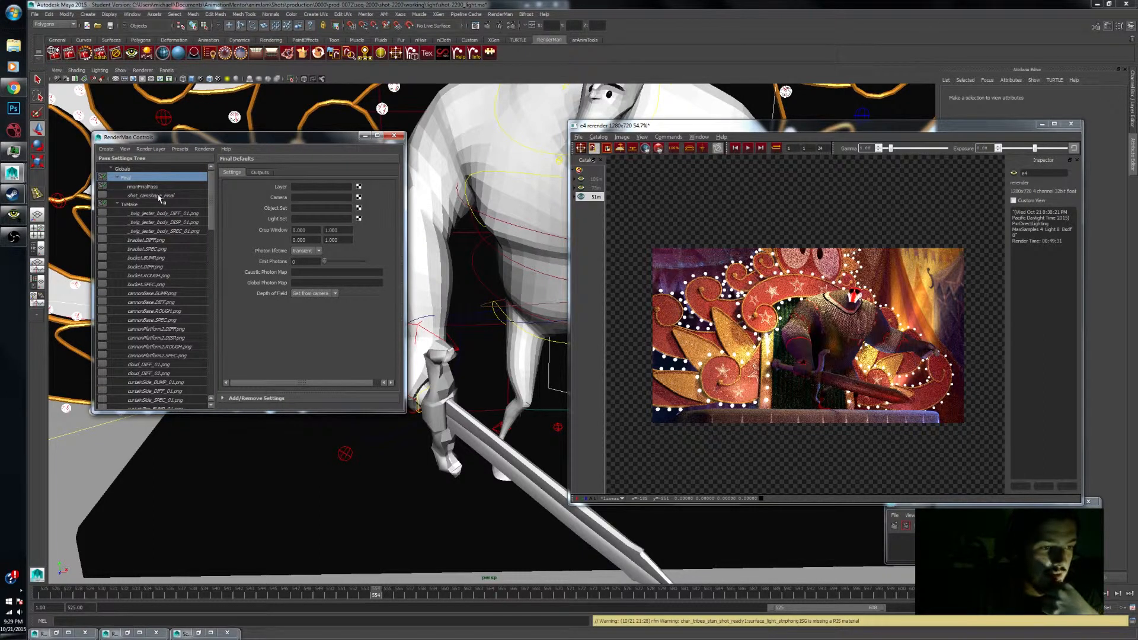
left_click(151, 195)
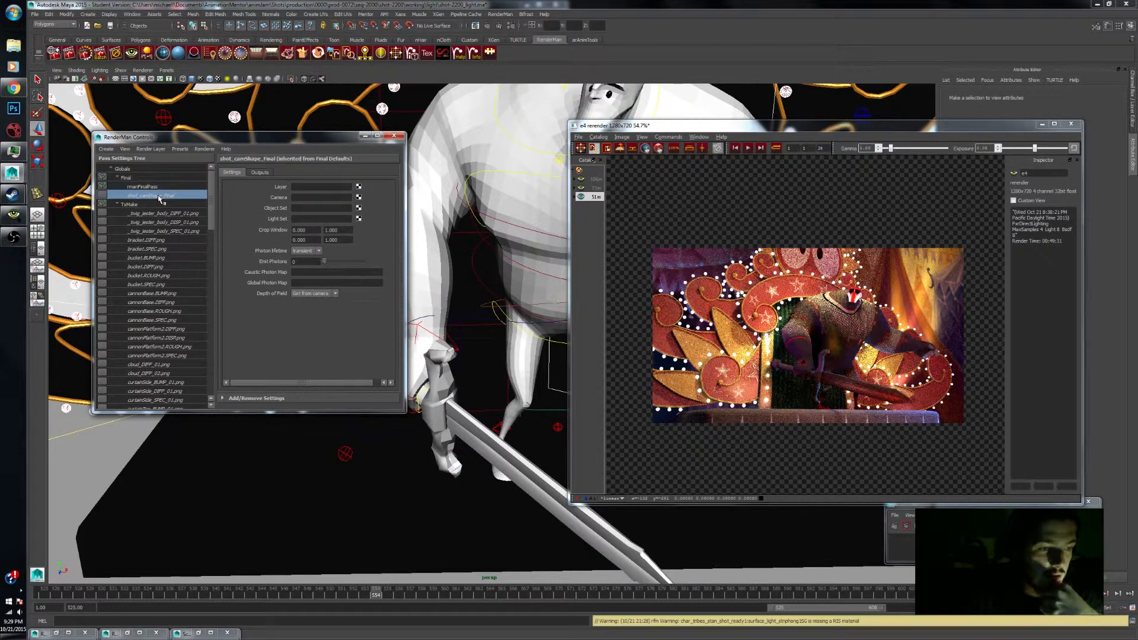
mouse_move(164, 199)
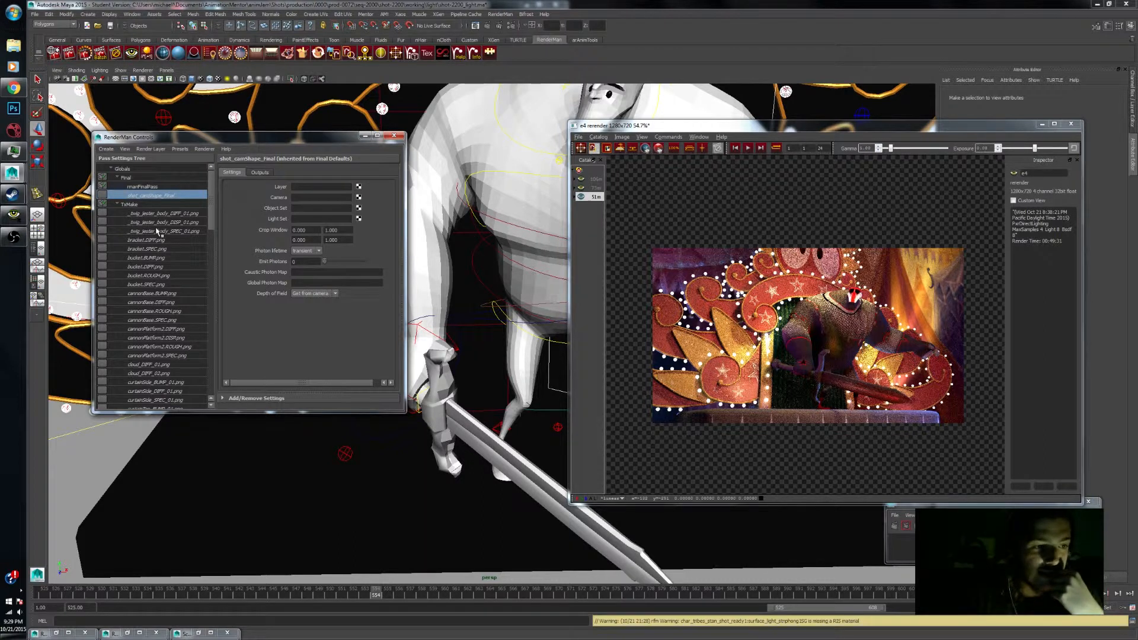
mouse_move(416, 212)
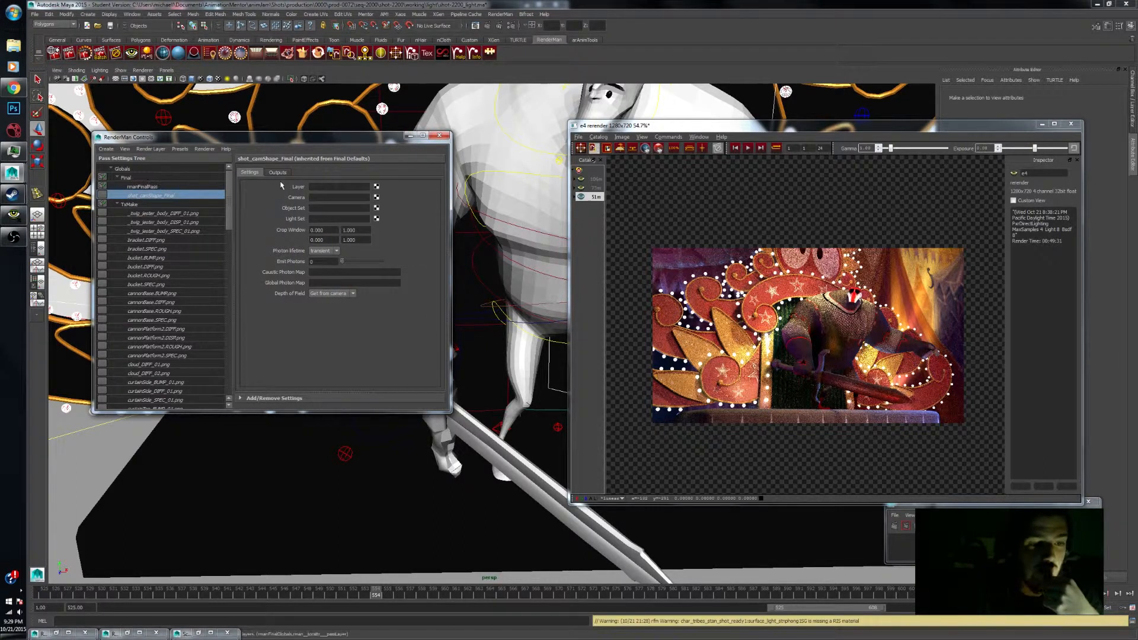
- Combine the P, Nn, id and z channels into one extra output on the camera's Final pass
left_click(242, 172)
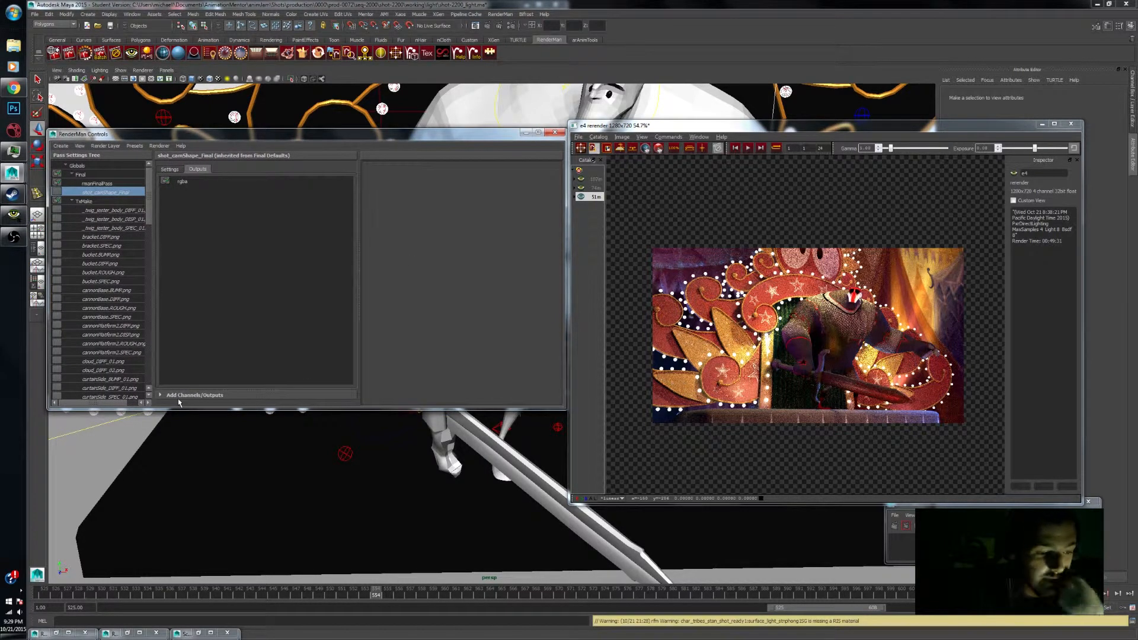
left_click(194, 394)
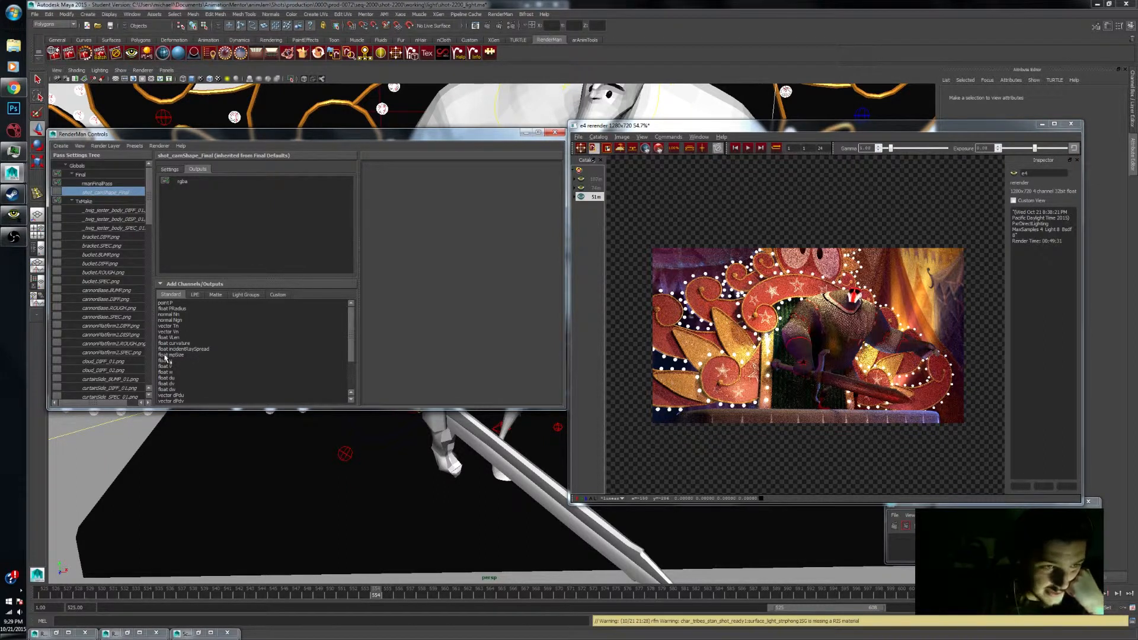
mouse_move(167, 351)
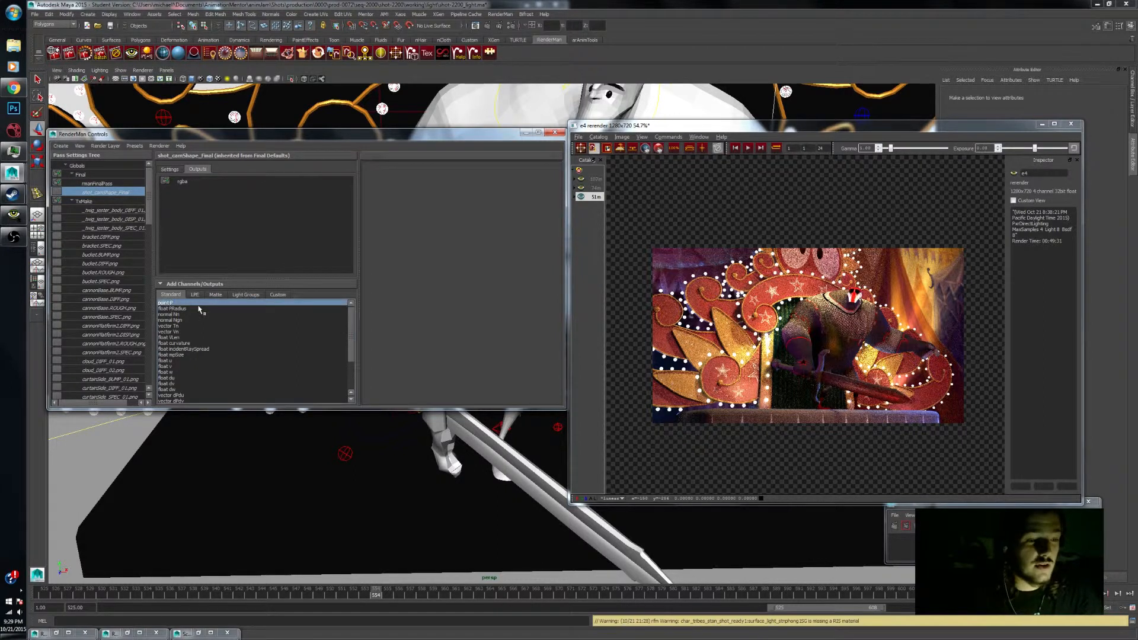
left_click(171, 314)
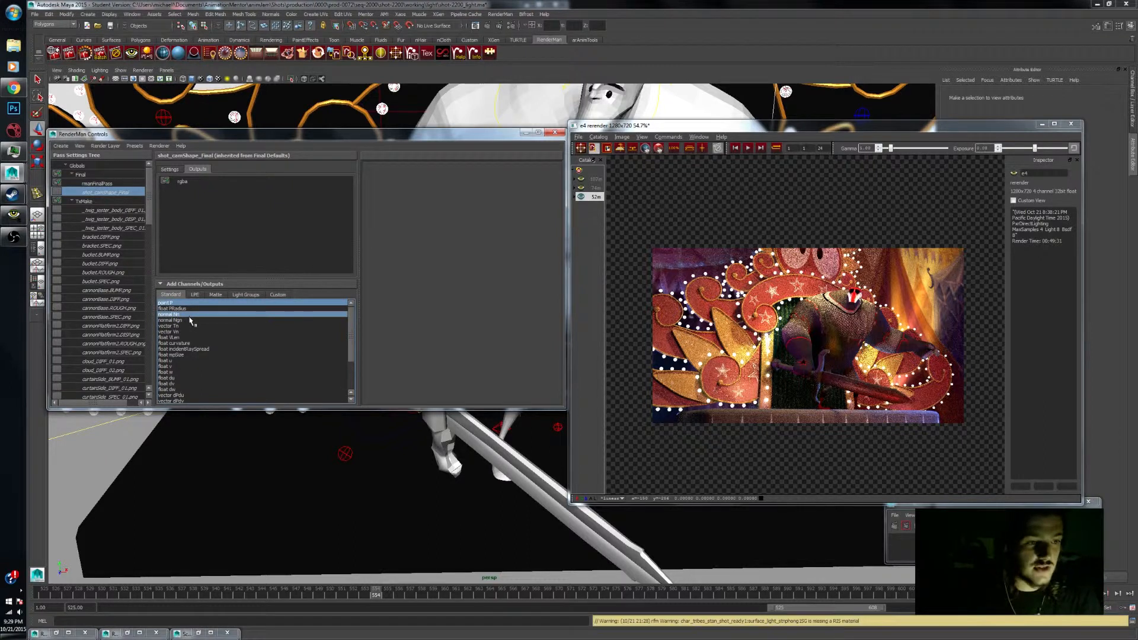
scroll("down", 3)
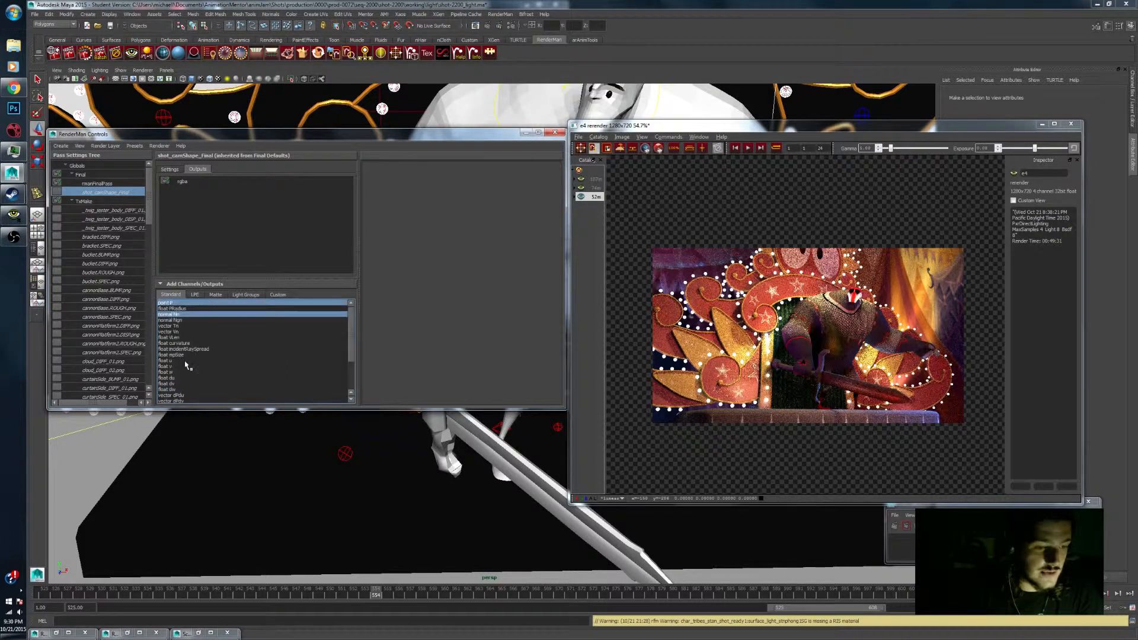
right_click(171, 316)
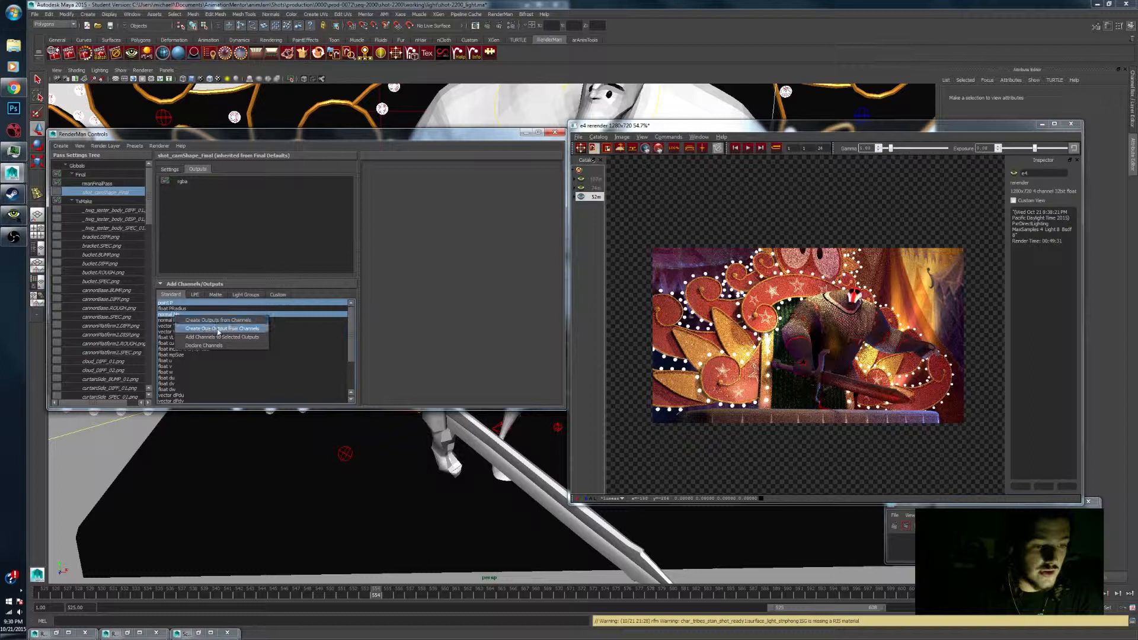
mouse_move(218, 320)
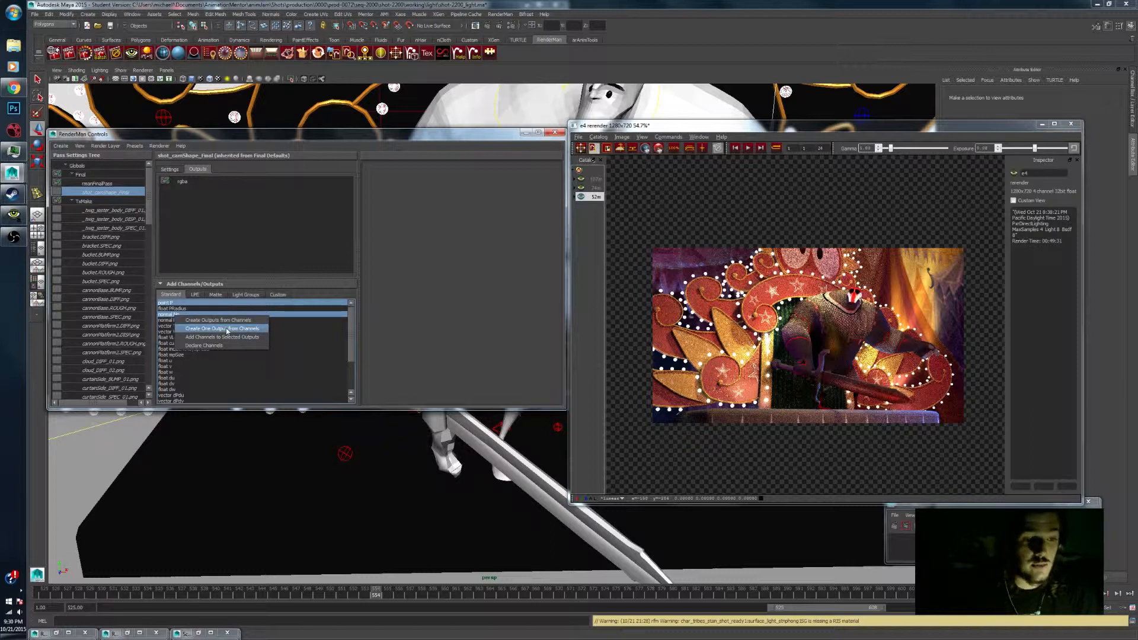
left_click(226, 328)
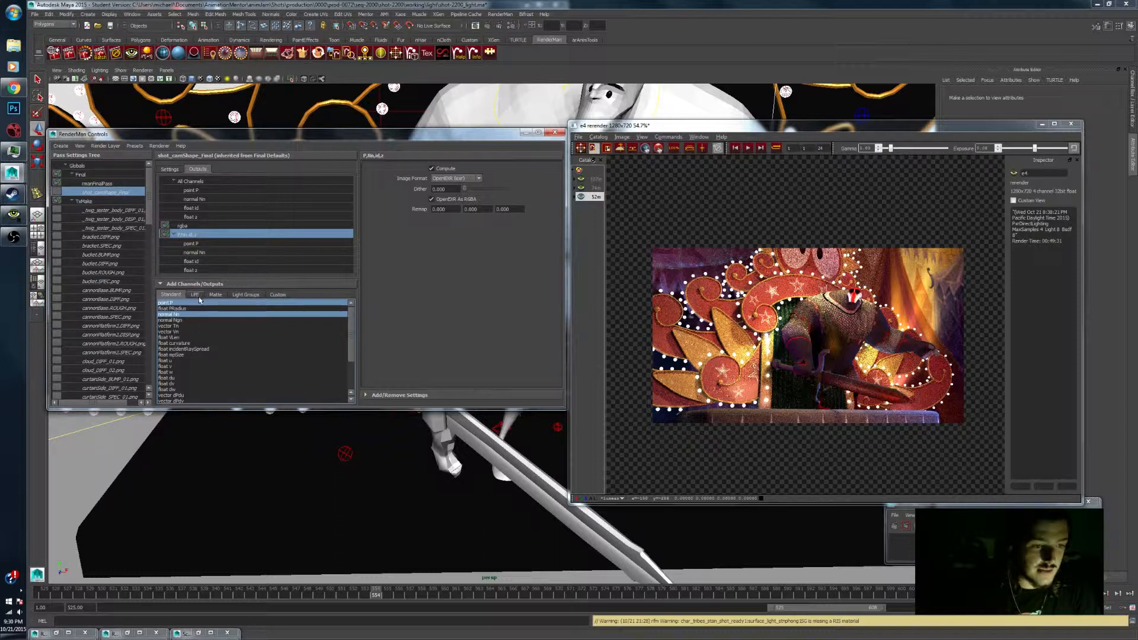
- Add the lpe:diffuse, lpe:emission and lpe:specular channels to the existing combined output
left_click(193, 295)
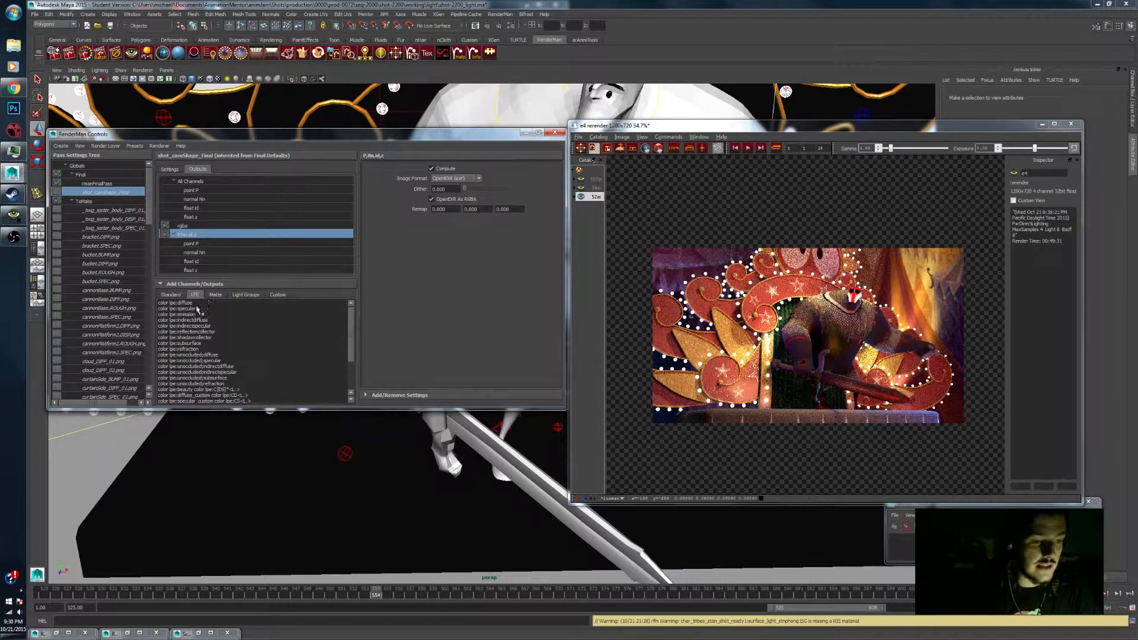
left_click(177, 302)
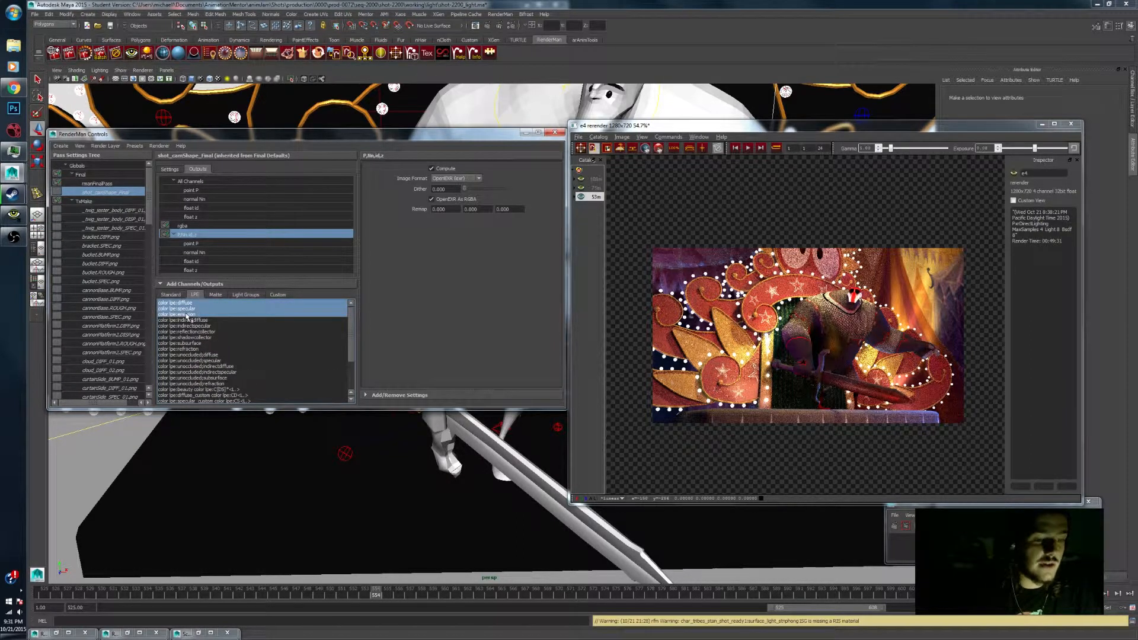
right_click(178, 308)
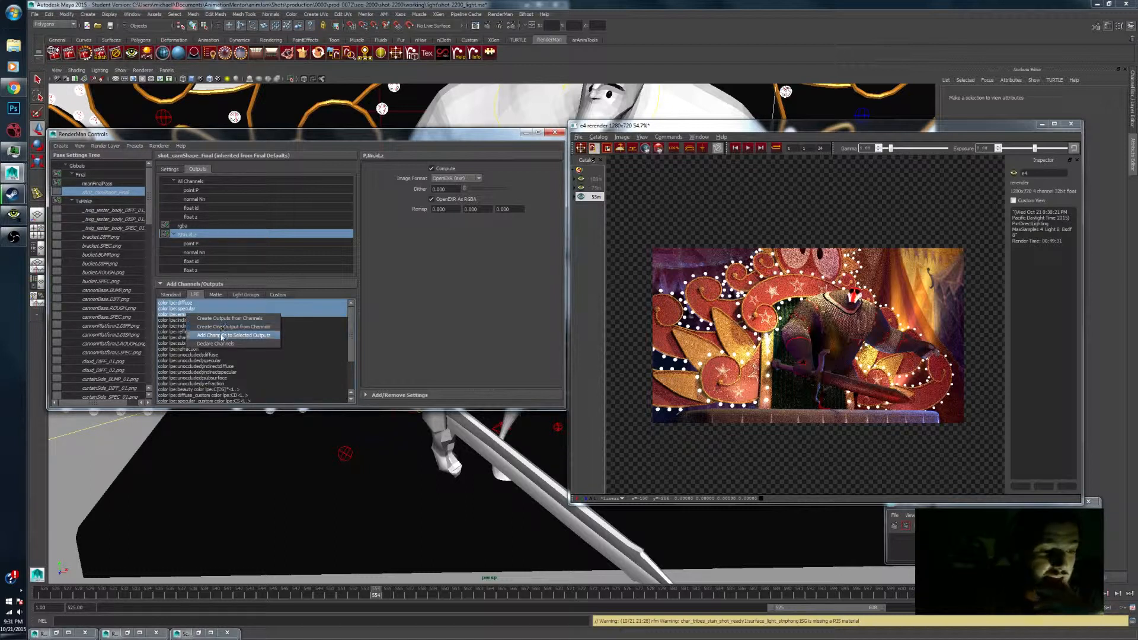
mouse_move(227, 318)
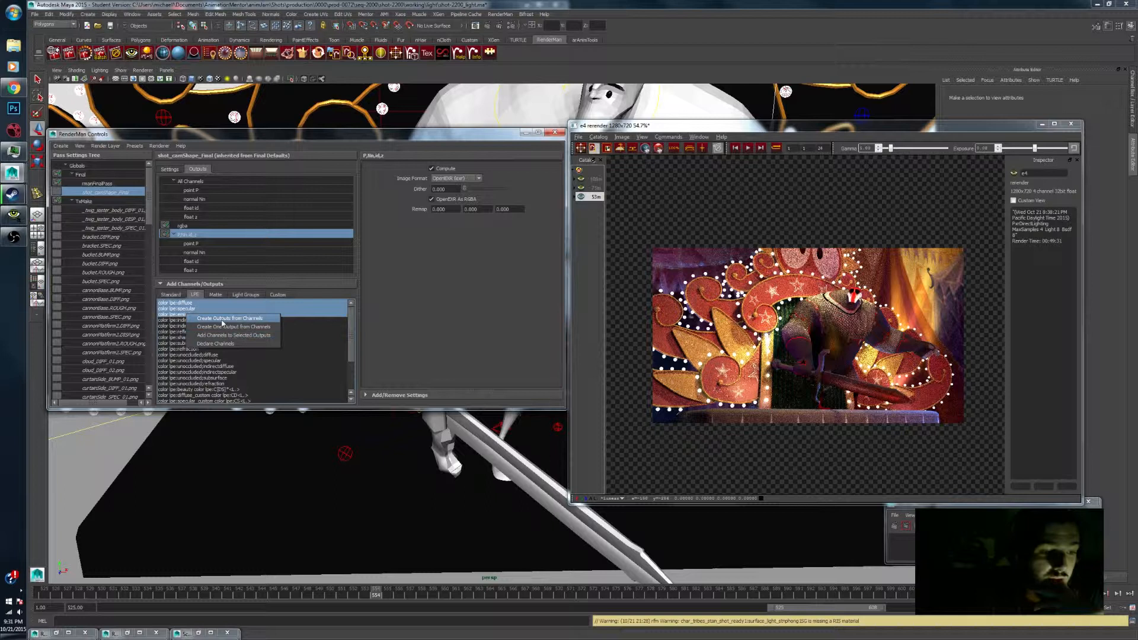
mouse_move(232, 334)
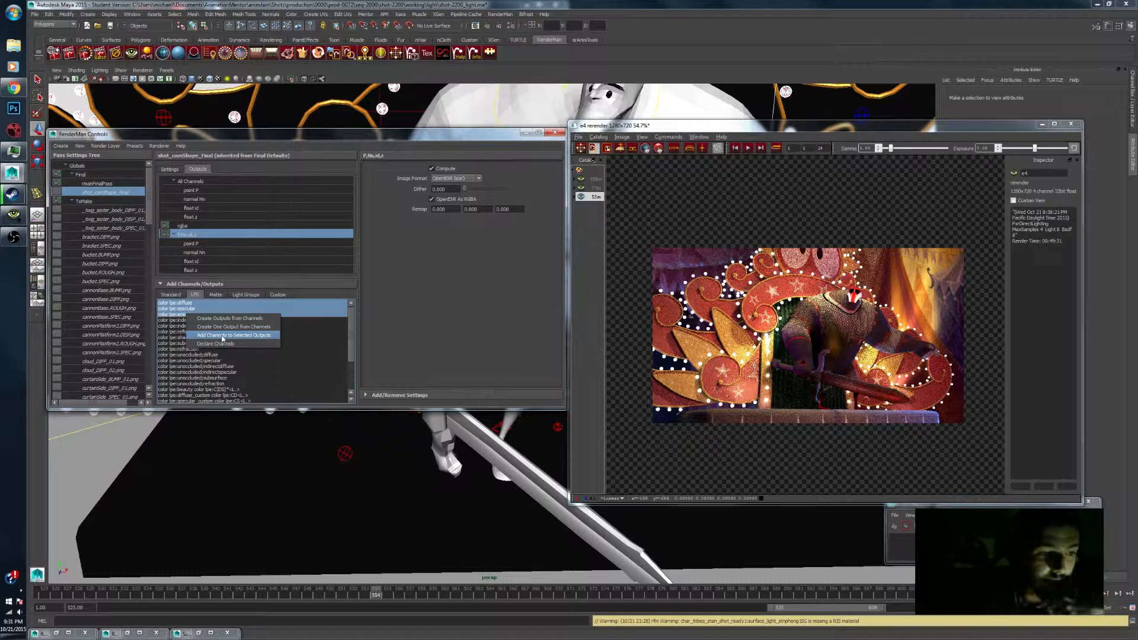
left_click(232, 336)
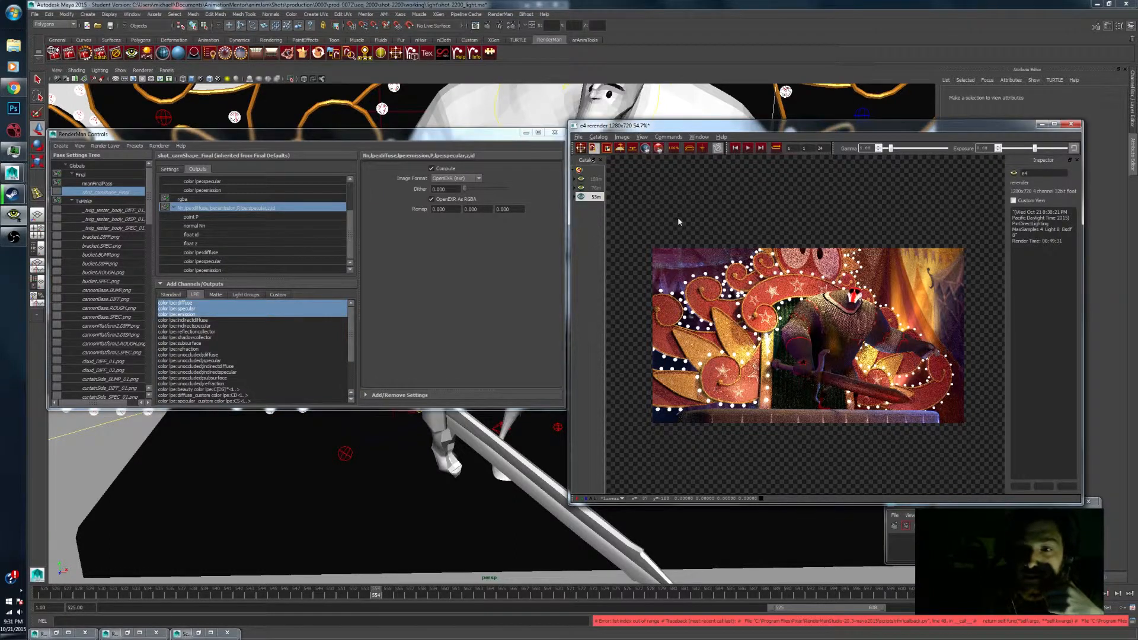
mouse_move(742, 249)
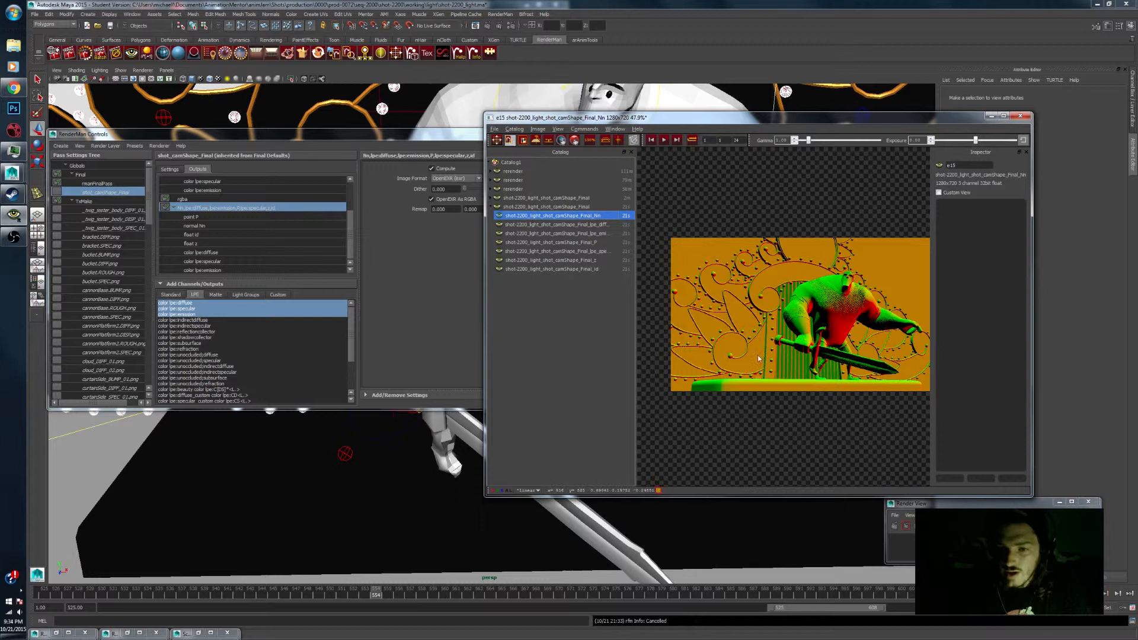
mouse_move(843, 332)
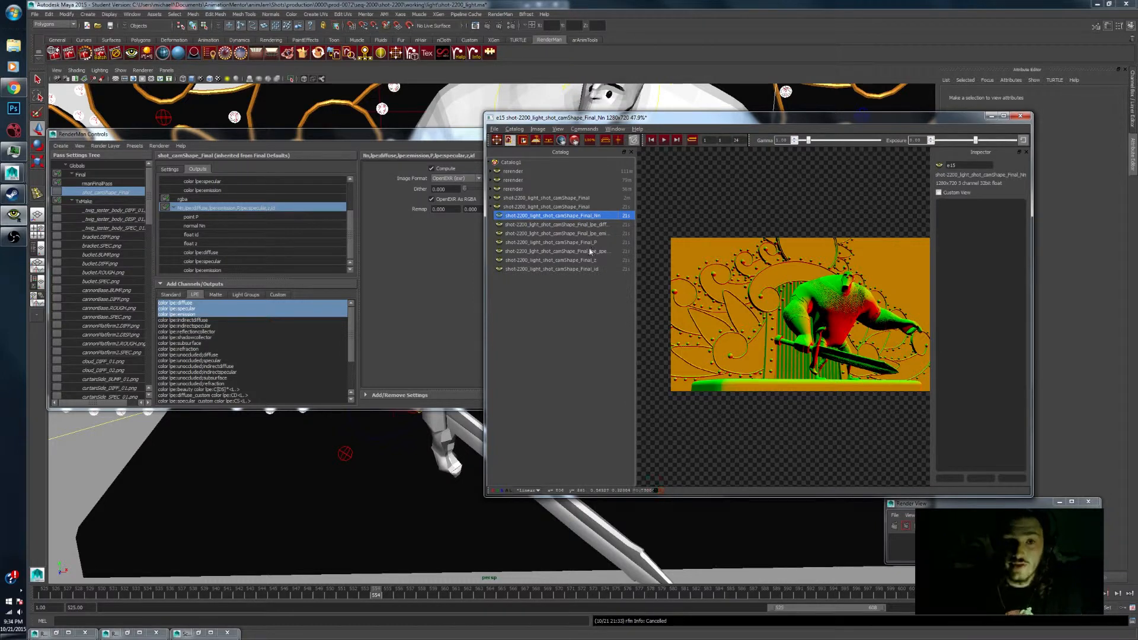
- View the diffuse, P, specular, Z and ID pass images from the 'it' catalog in turn
left_click(555, 224)
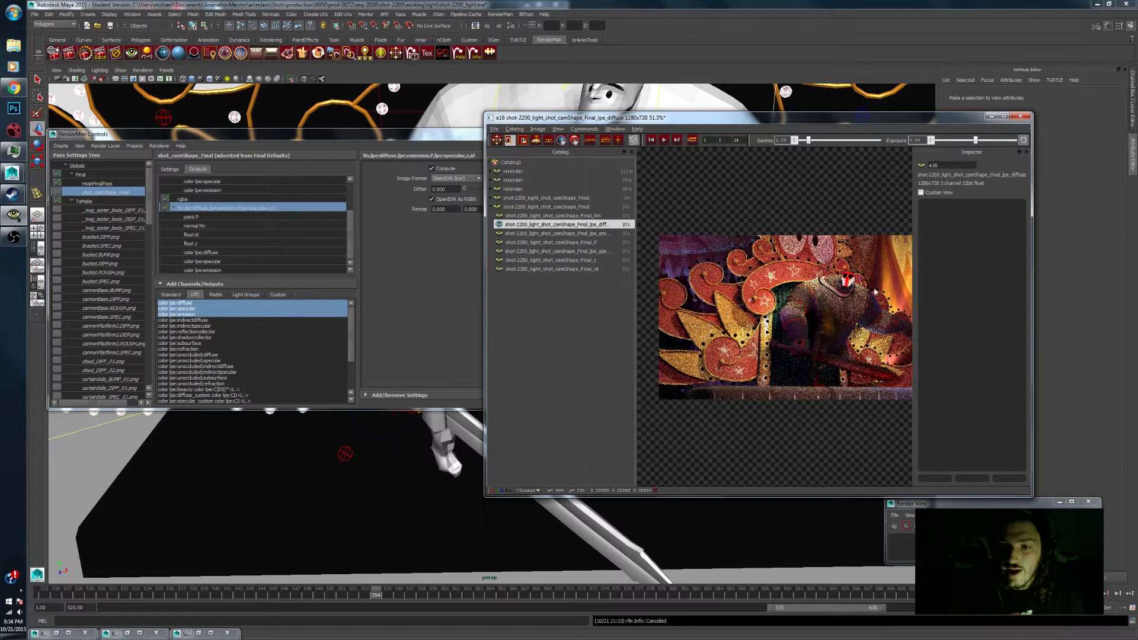
left_click(557, 233)
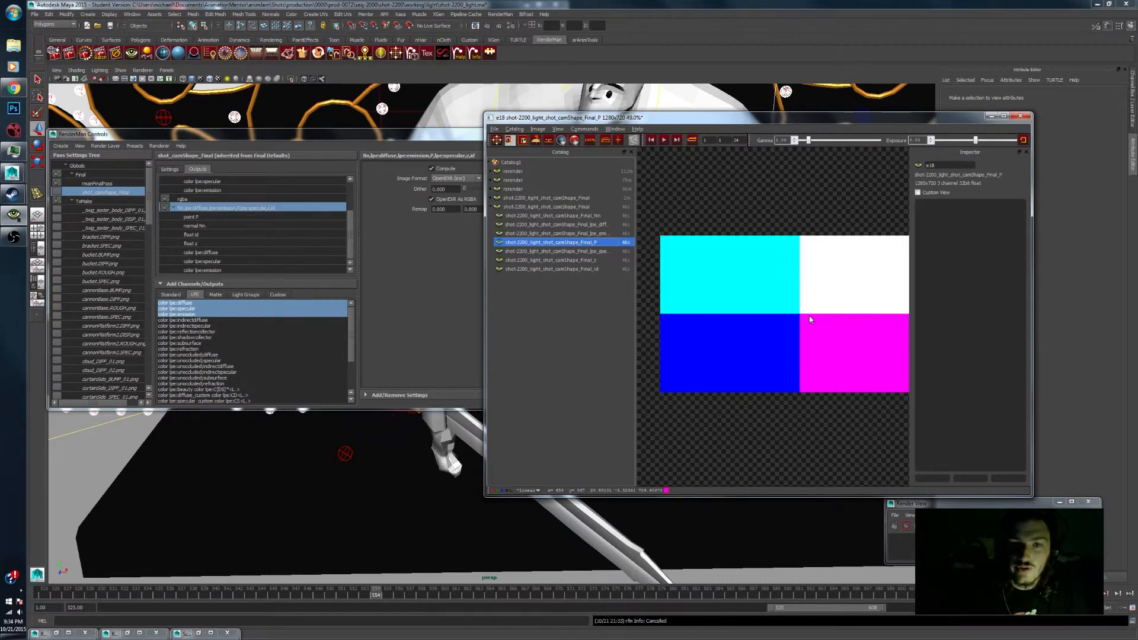
left_click(551, 251)
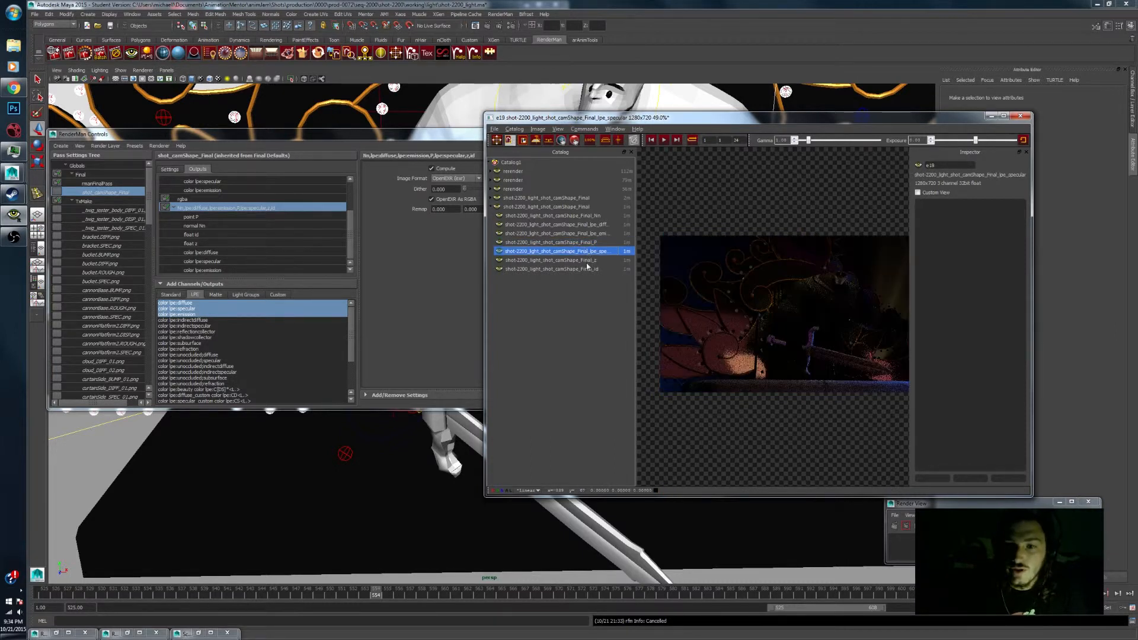
left_click(554, 260)
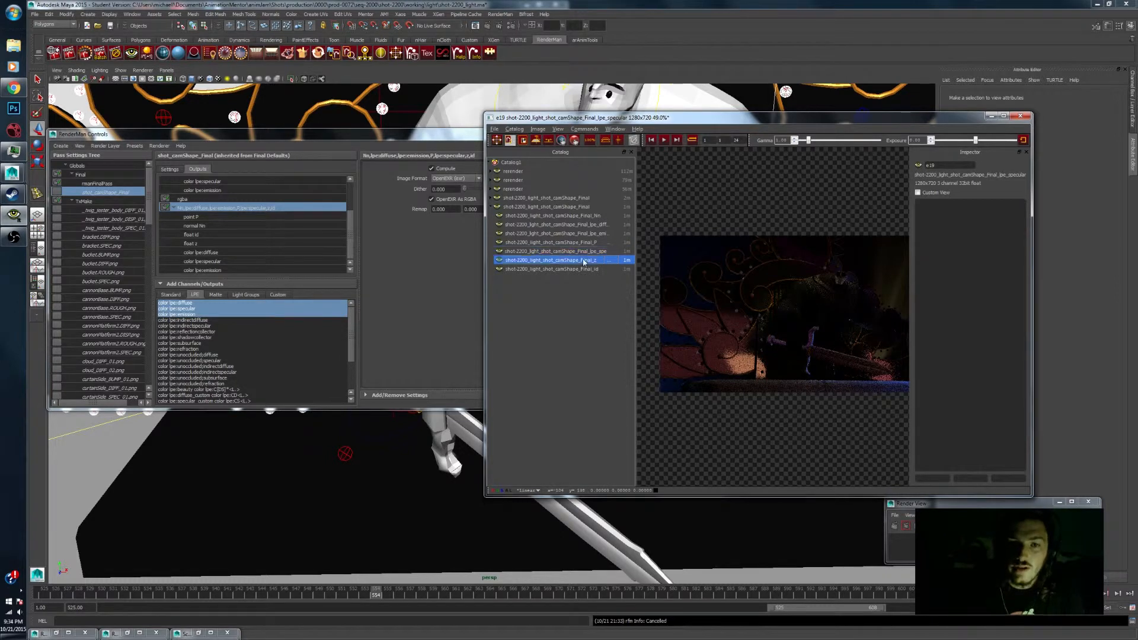
left_click(551, 269)
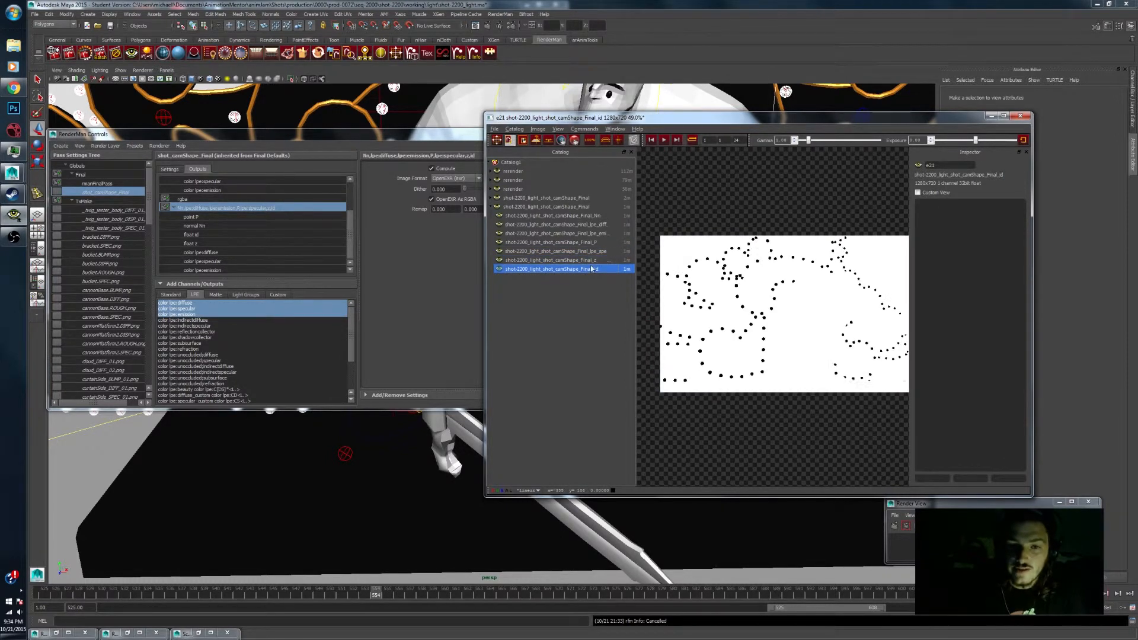
left_click(551, 260)
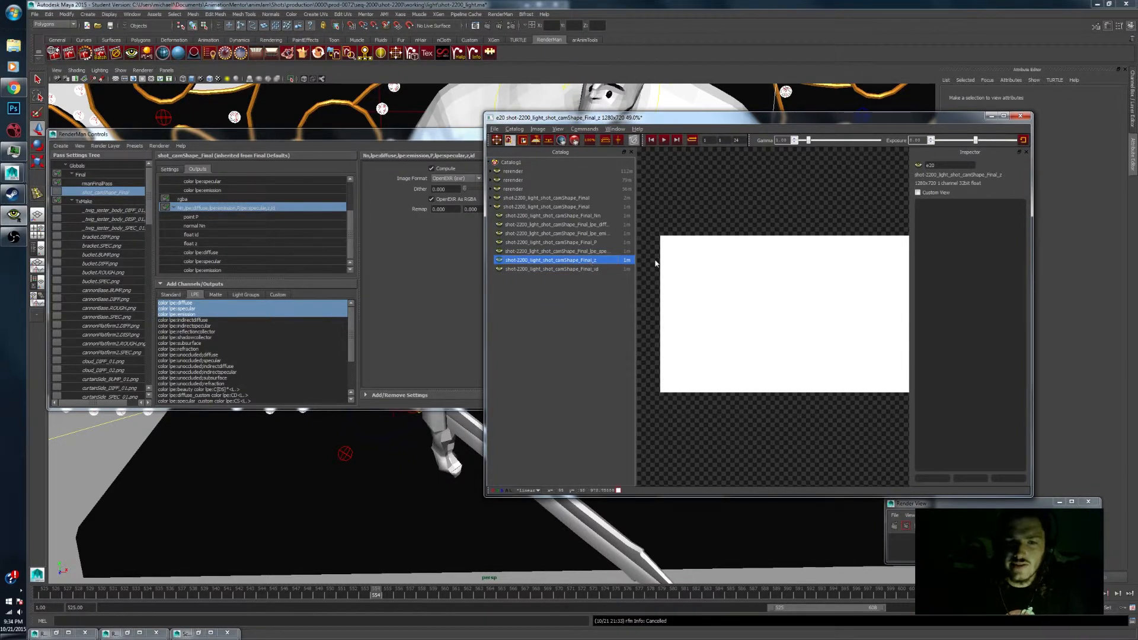
mouse_move(683, 260)
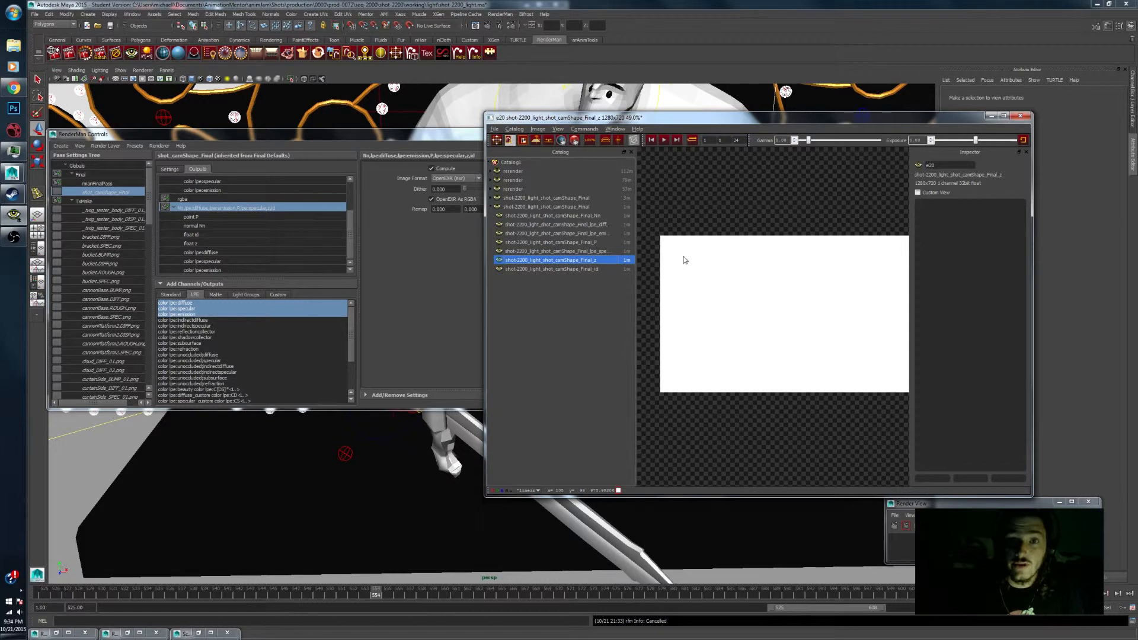